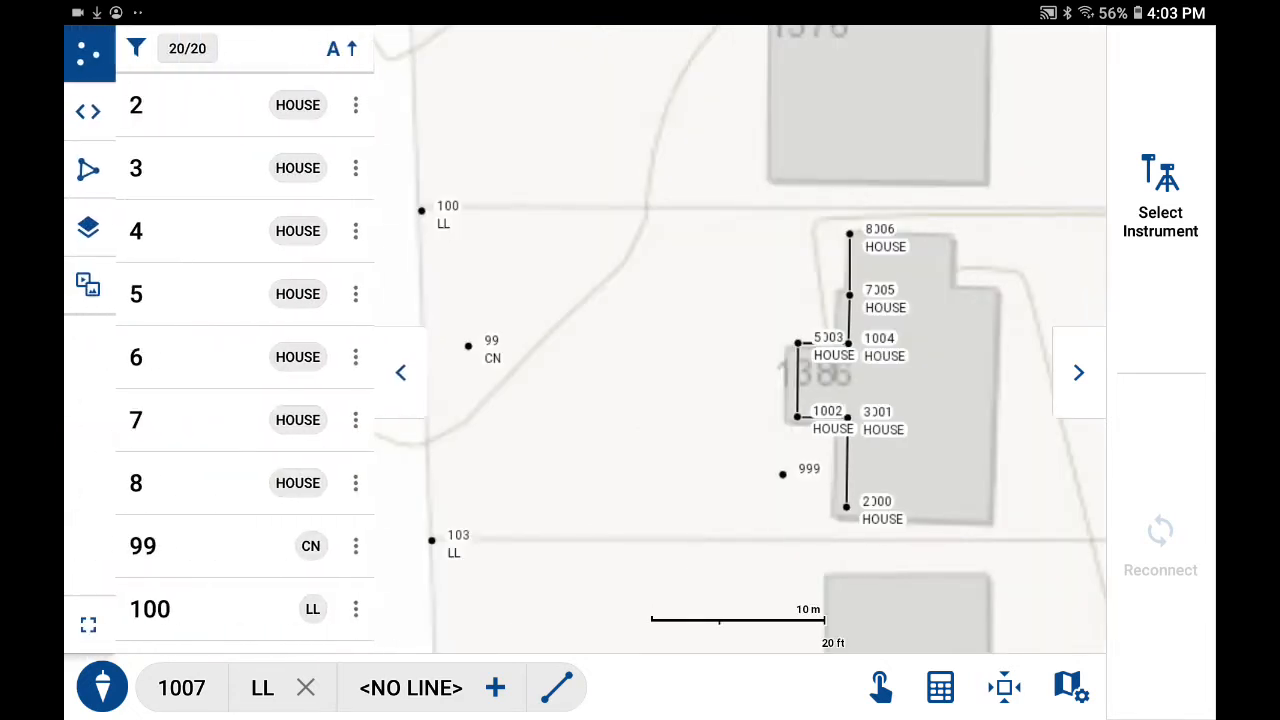
In the Lines manager, create a new LL-type line named LL-3.
left_click(89, 169)
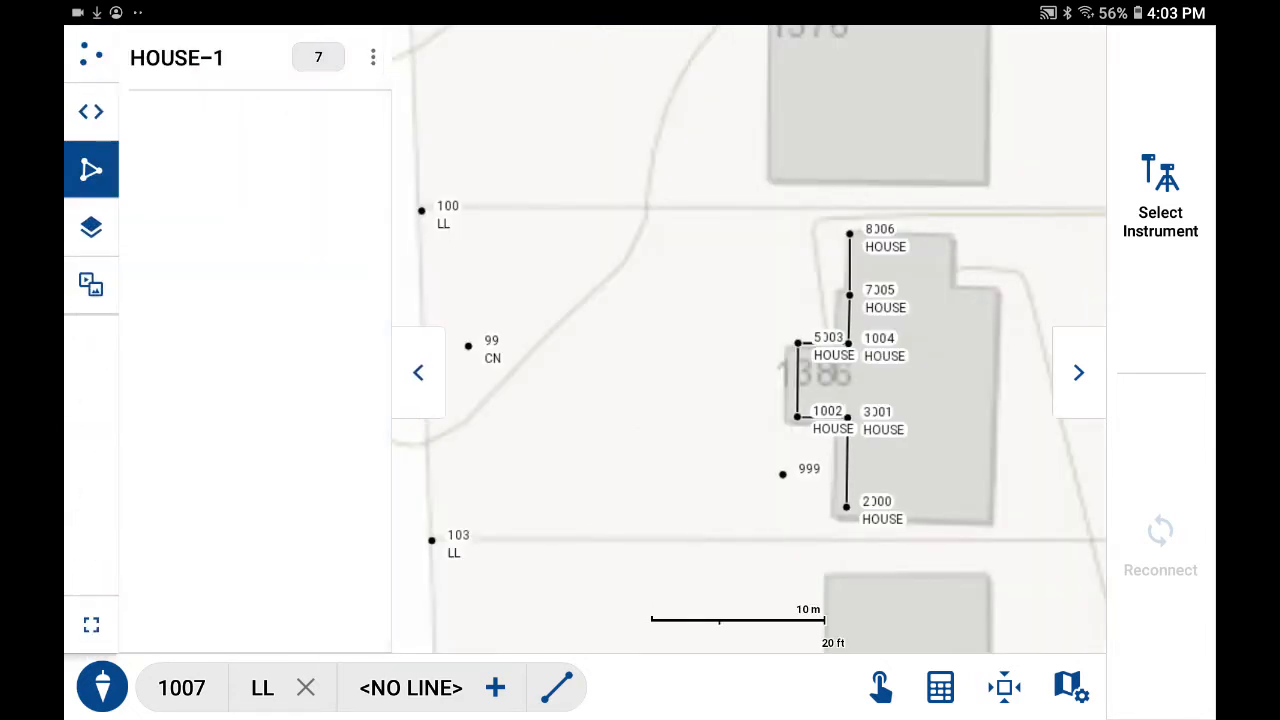
left_click(407, 688)
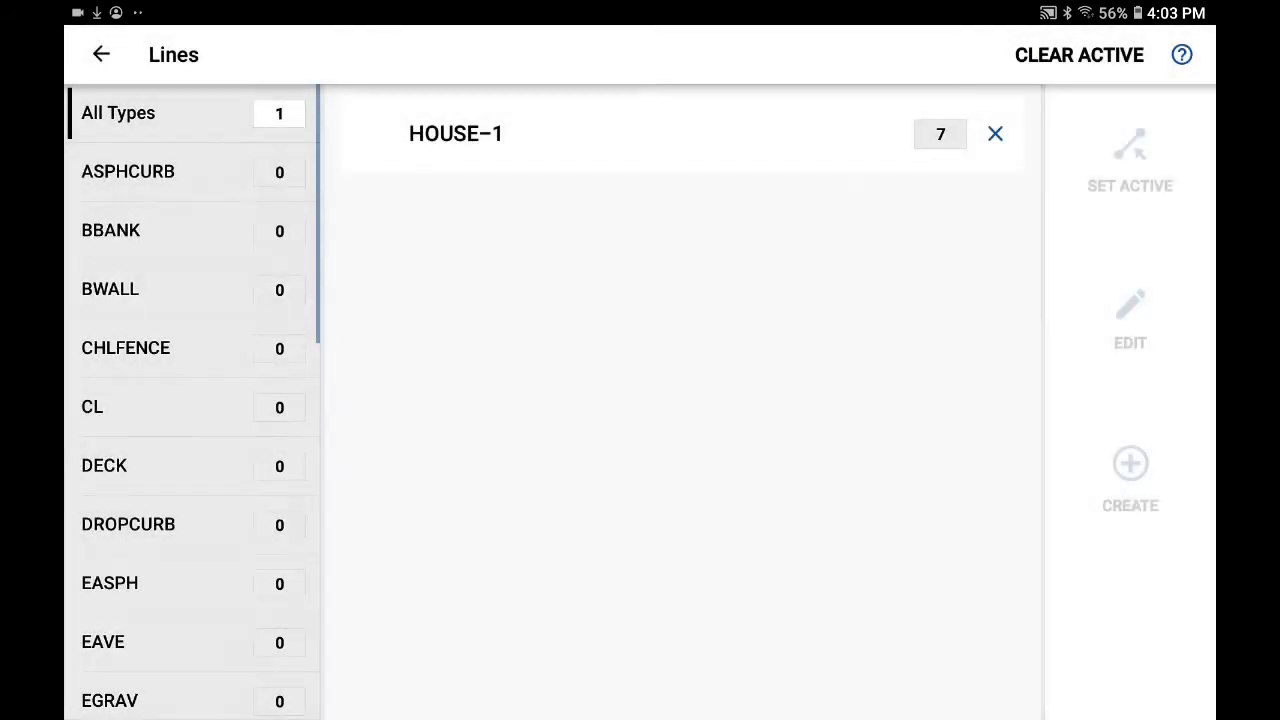
scroll("down", 3)
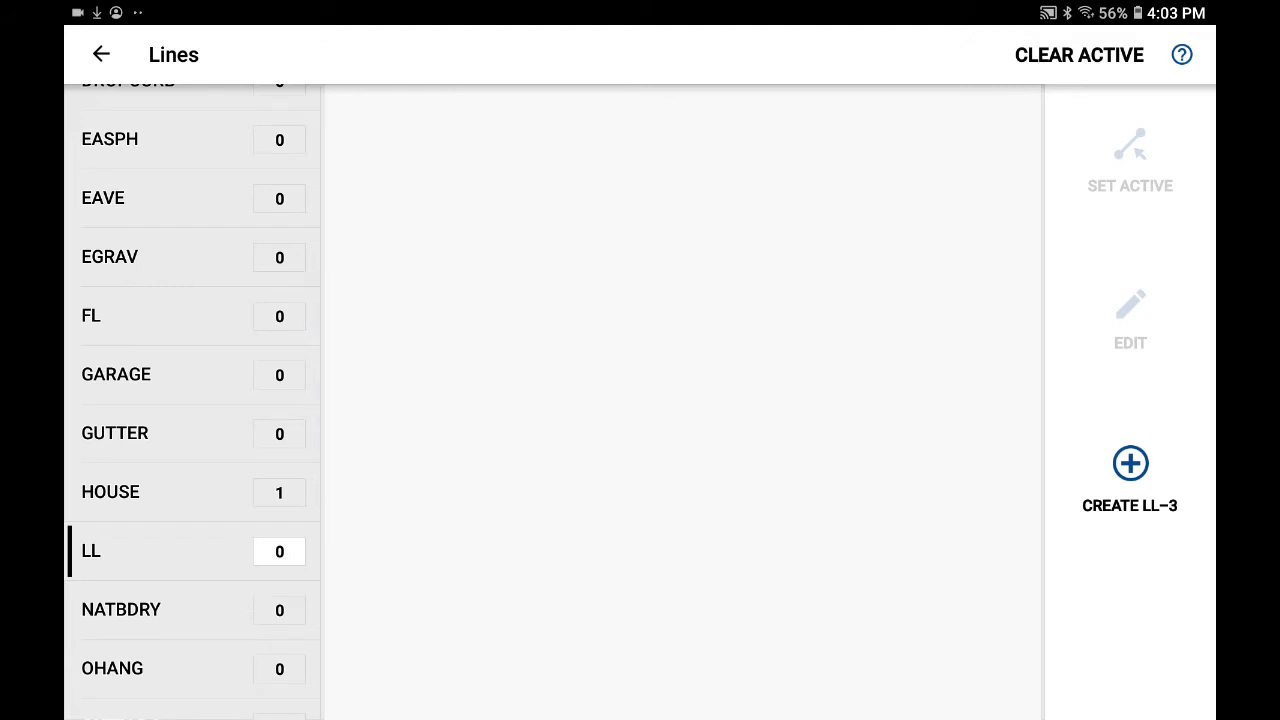
left_click(1129, 463)
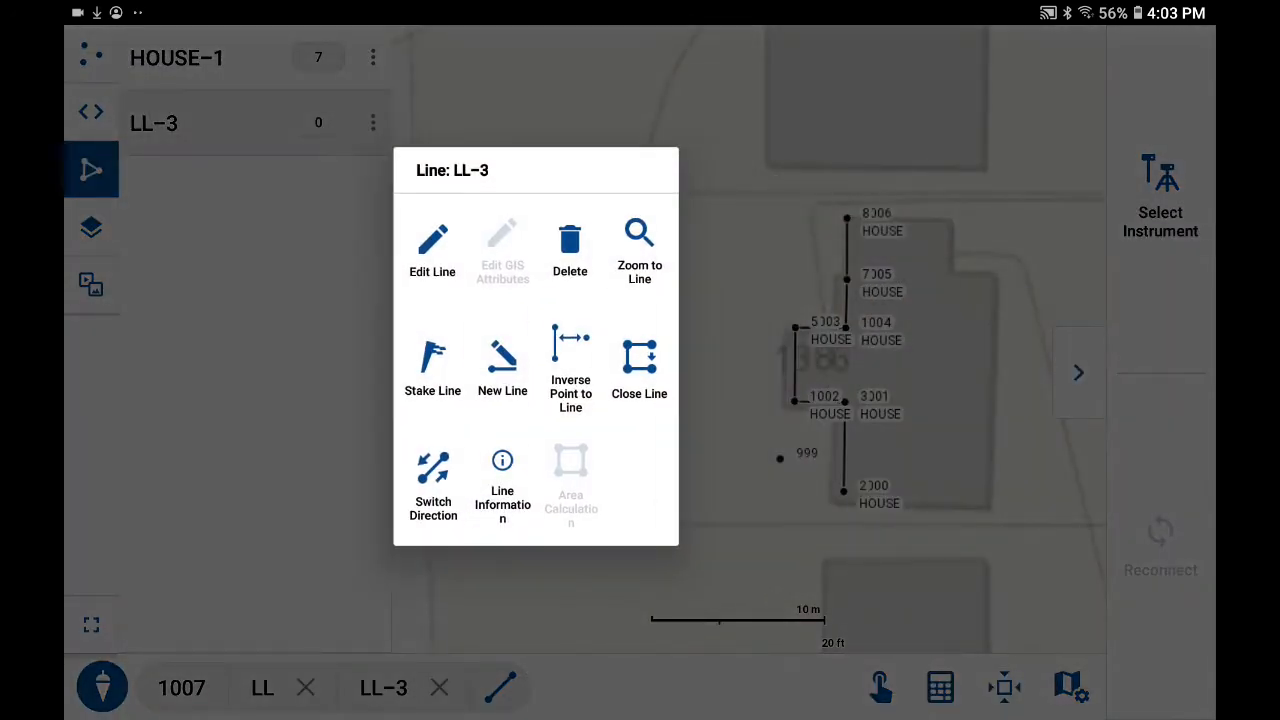
Edit LL-3 to add lot corner points as vertices, beginning with point 101.
left_click(431, 245)
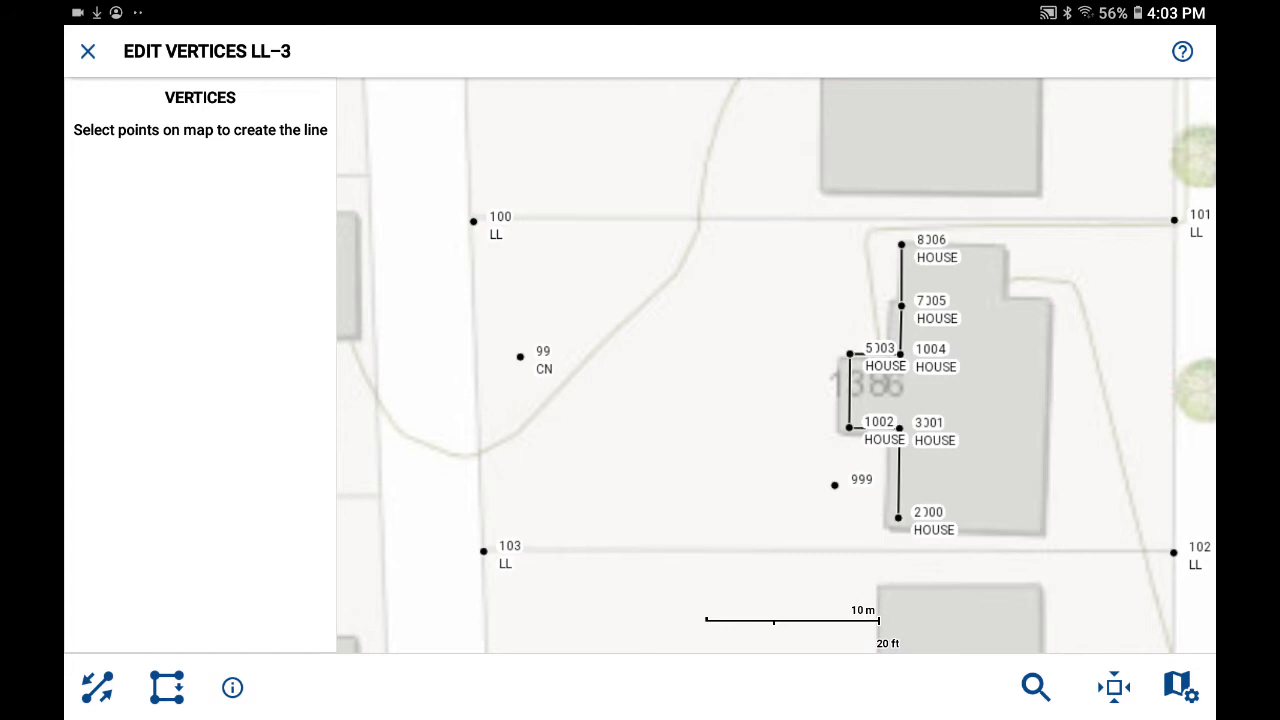
left_click(1176, 218)
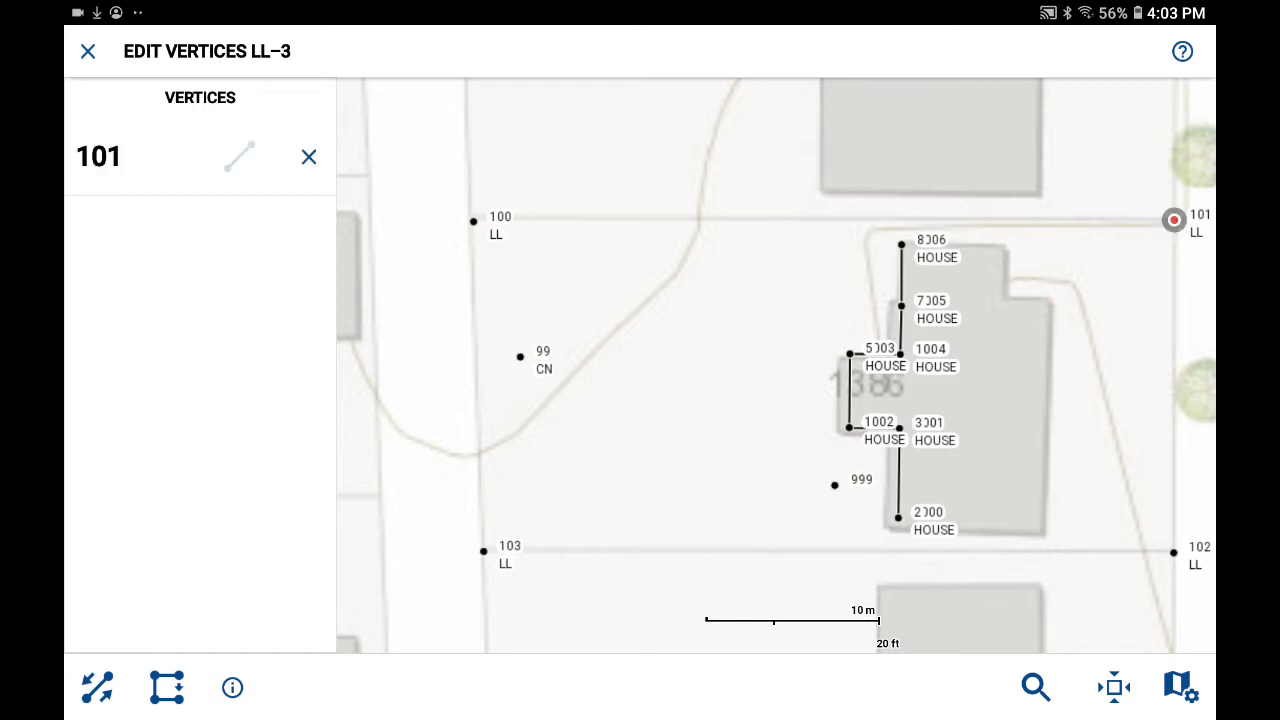
left_click(473, 219)
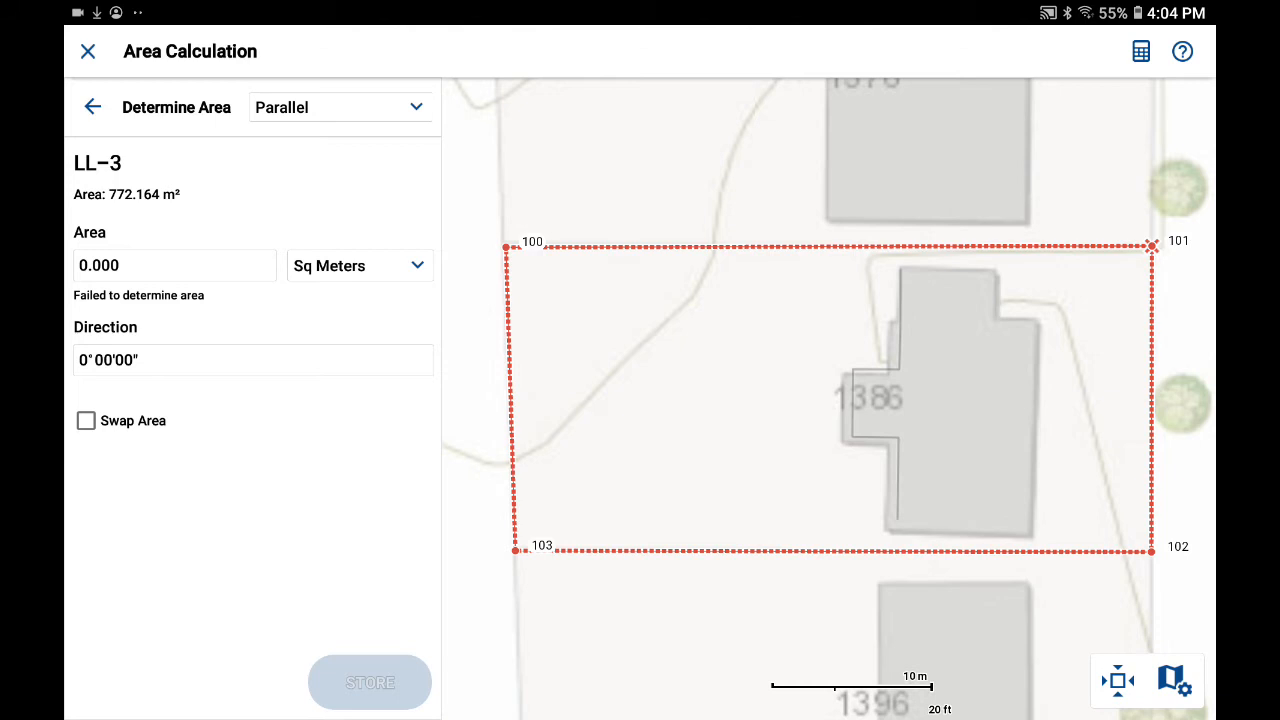
Enter split direction 103..100 after clearing a mistyped entry, giving 0°06'30".
left_click(253, 360)
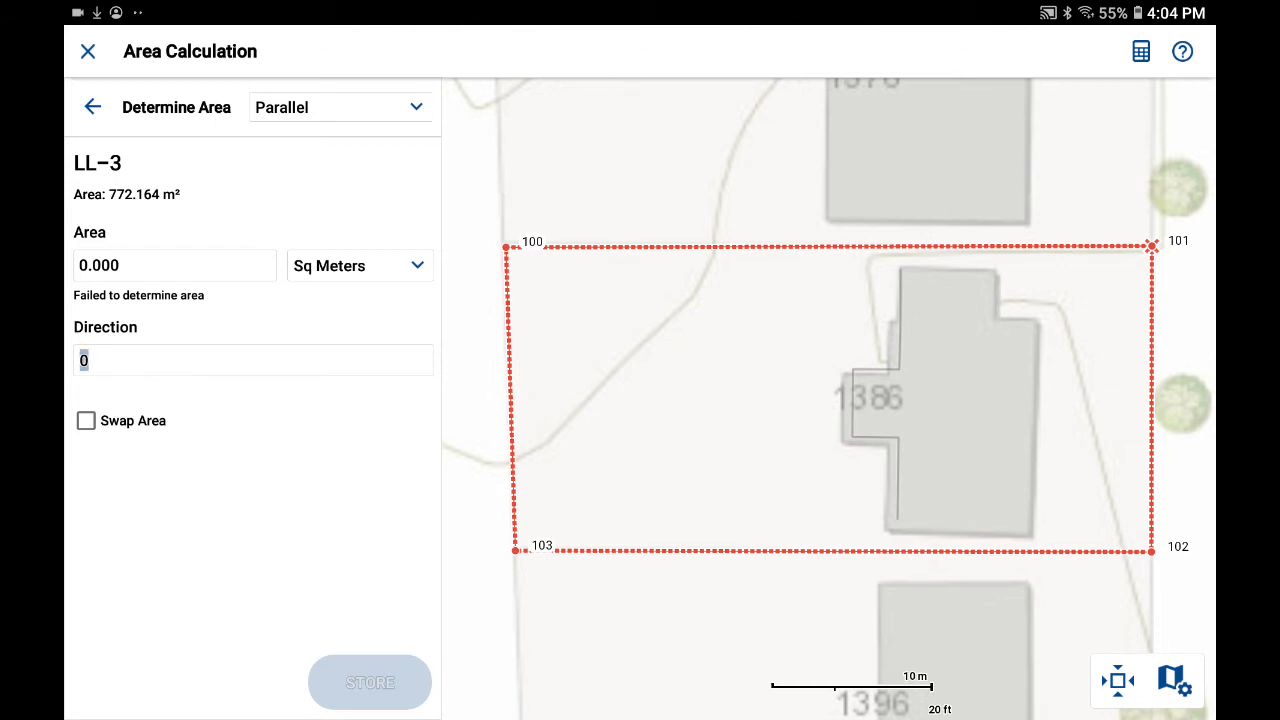
left_click(253, 360)
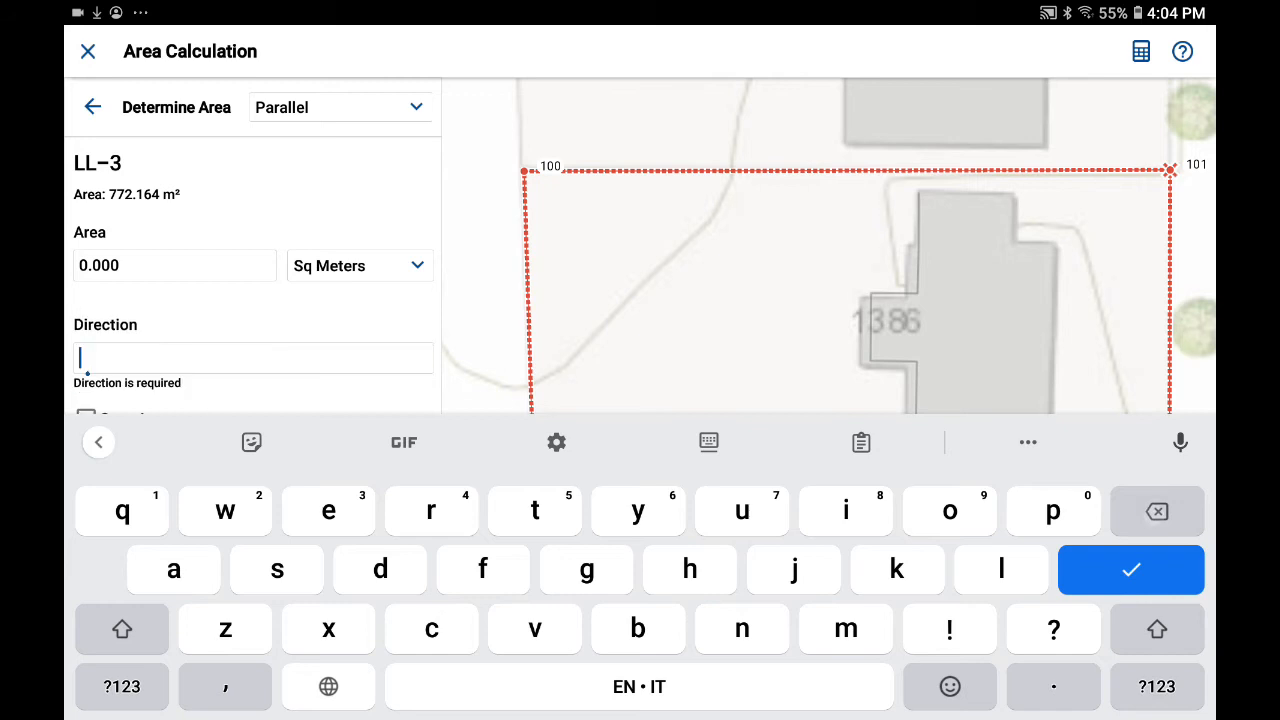
type("1")
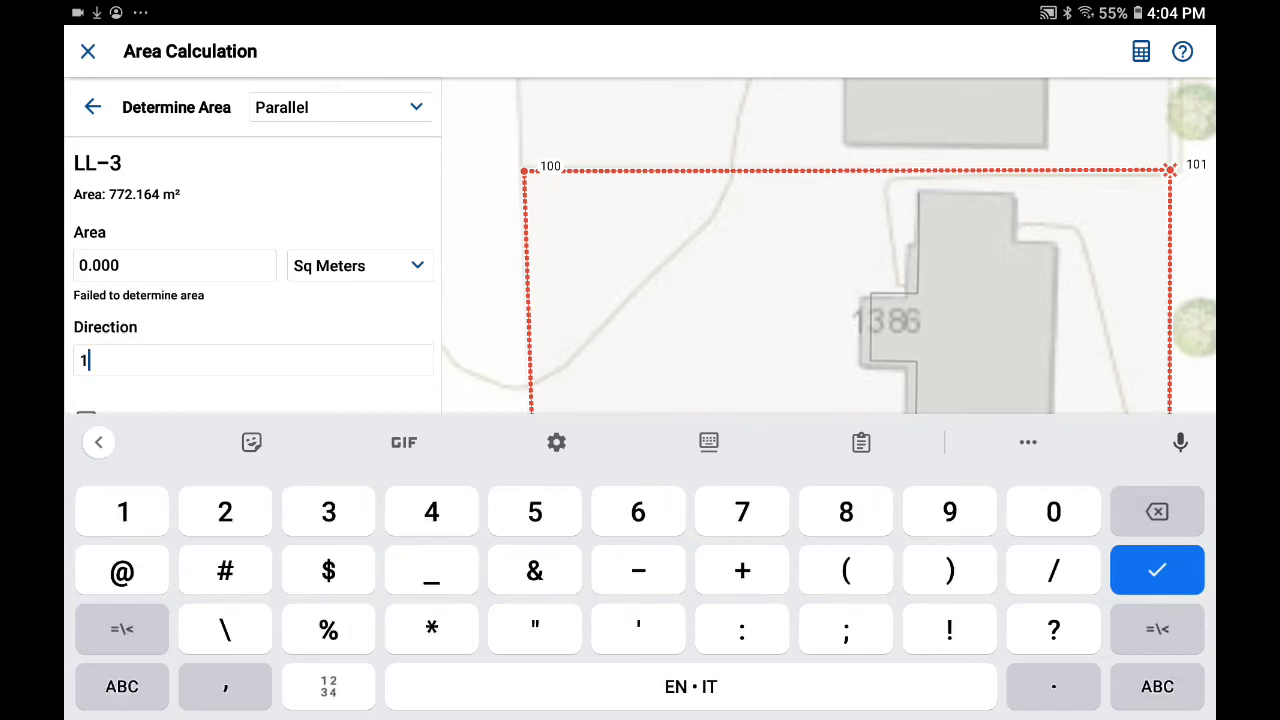
type("03..")
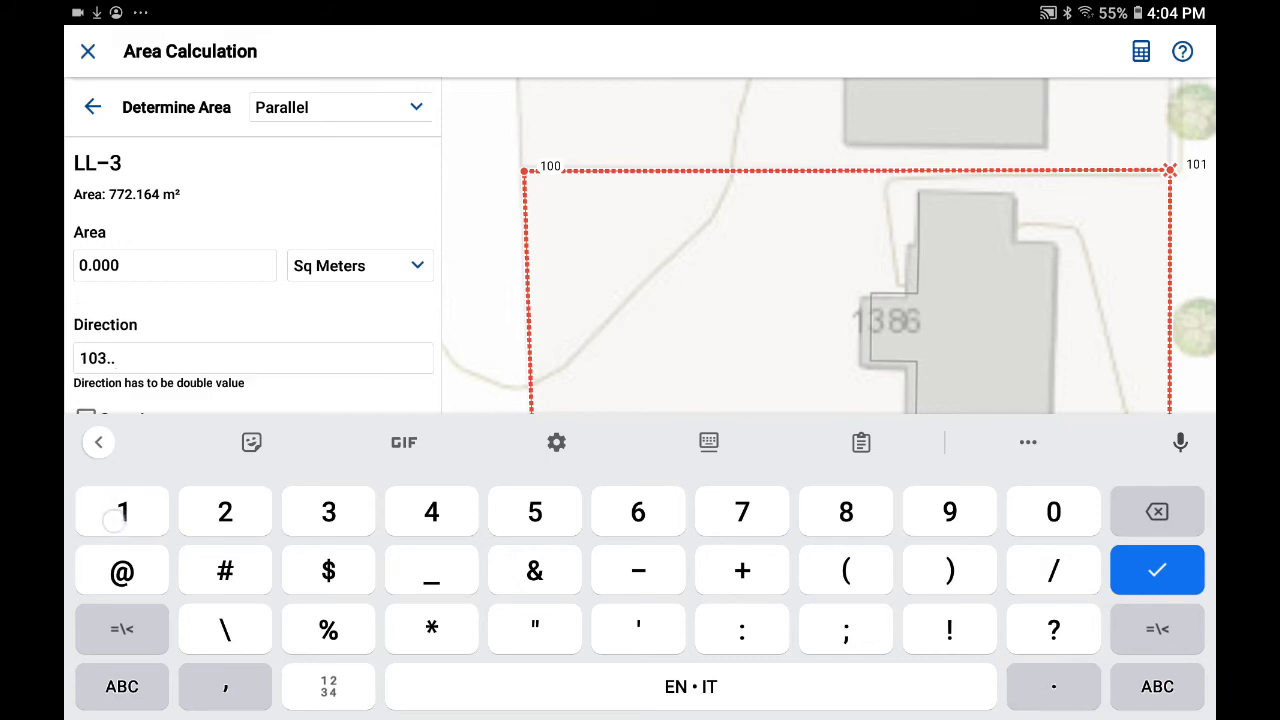
type("10")
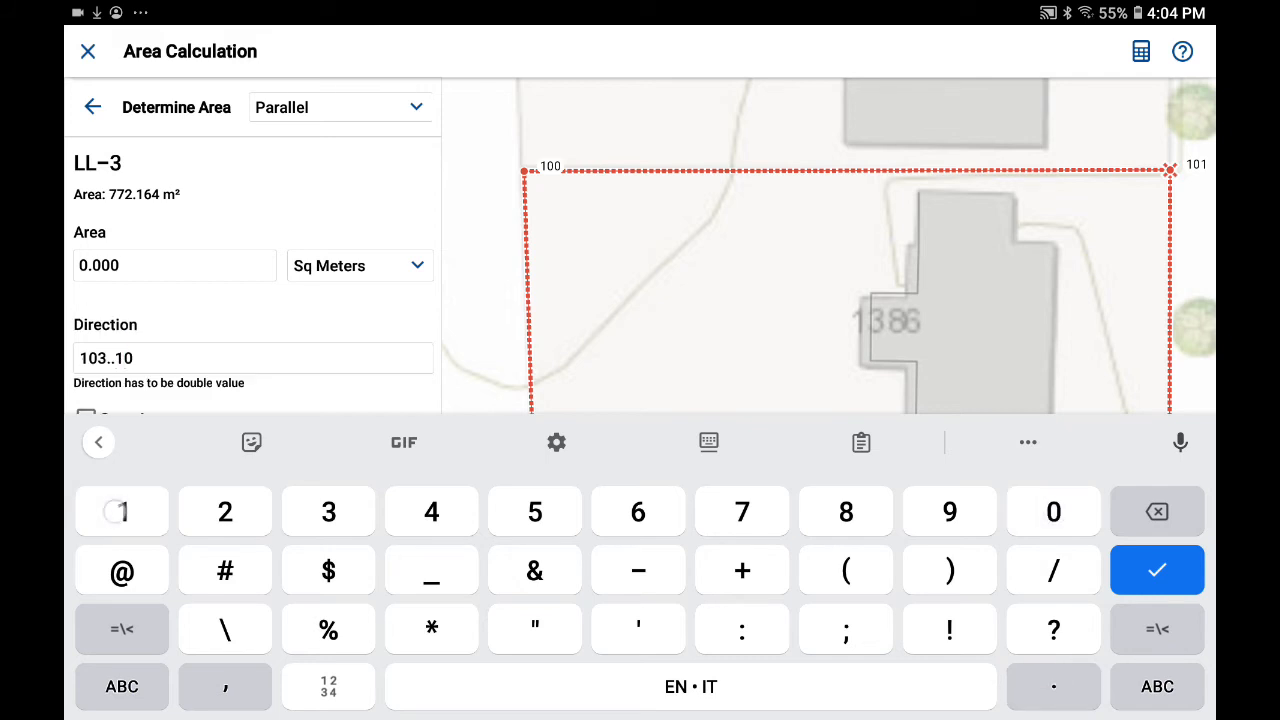
left_click(1157, 570)
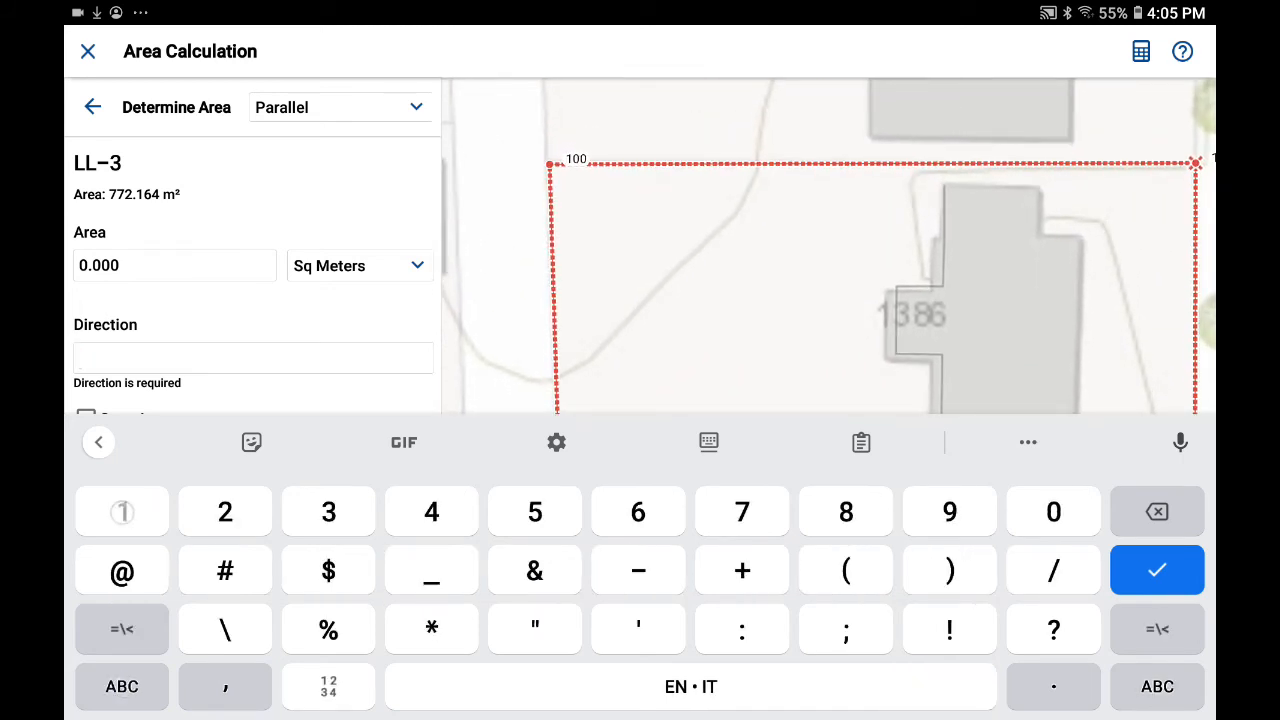
type("103")
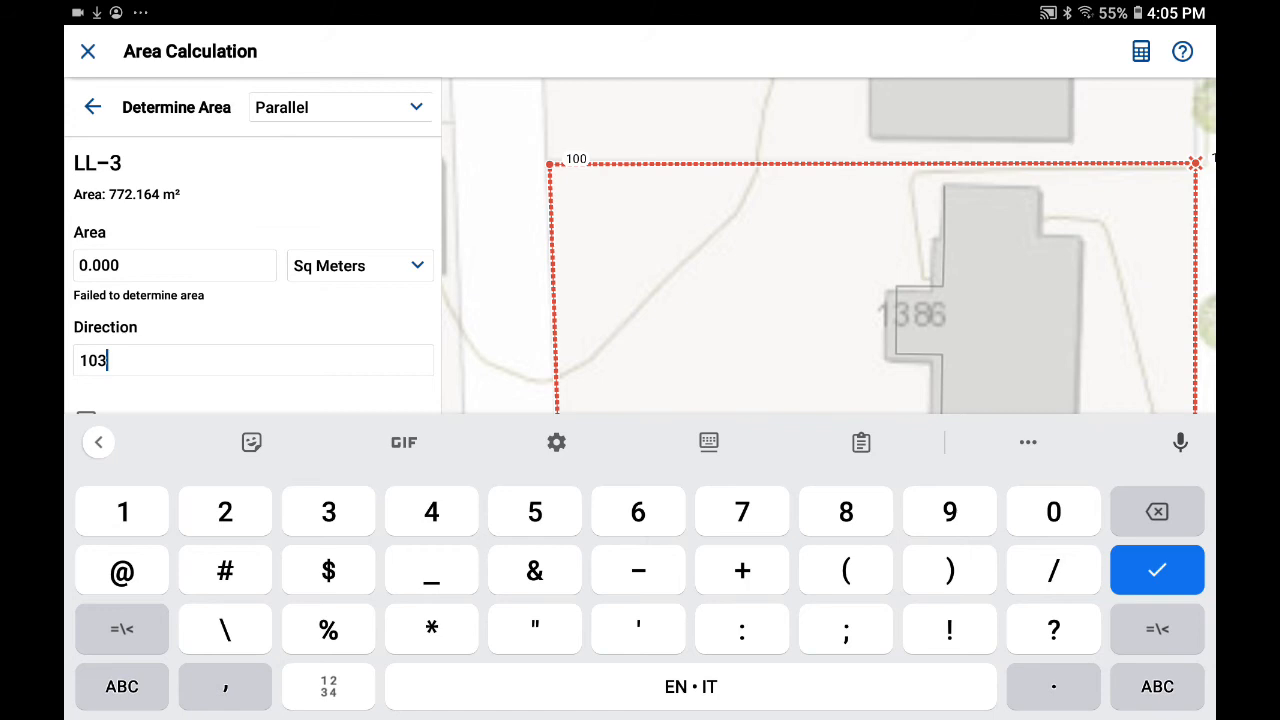
type("..1")
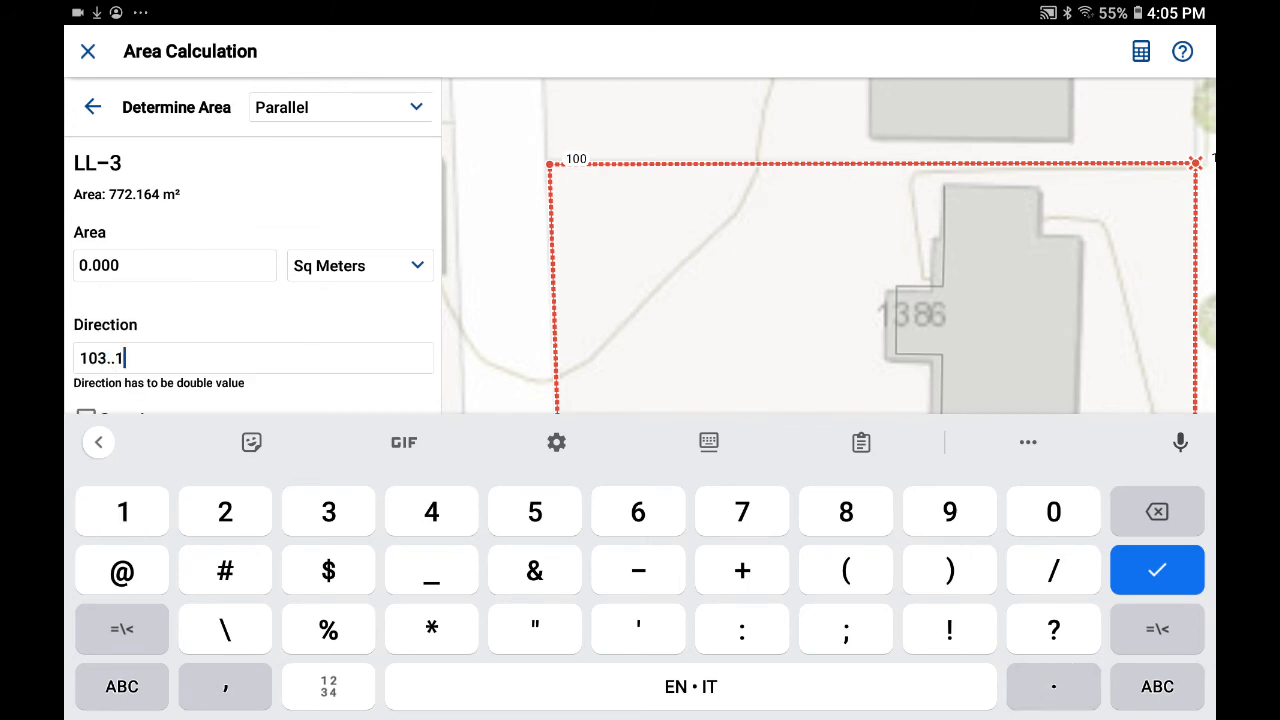
type("00")
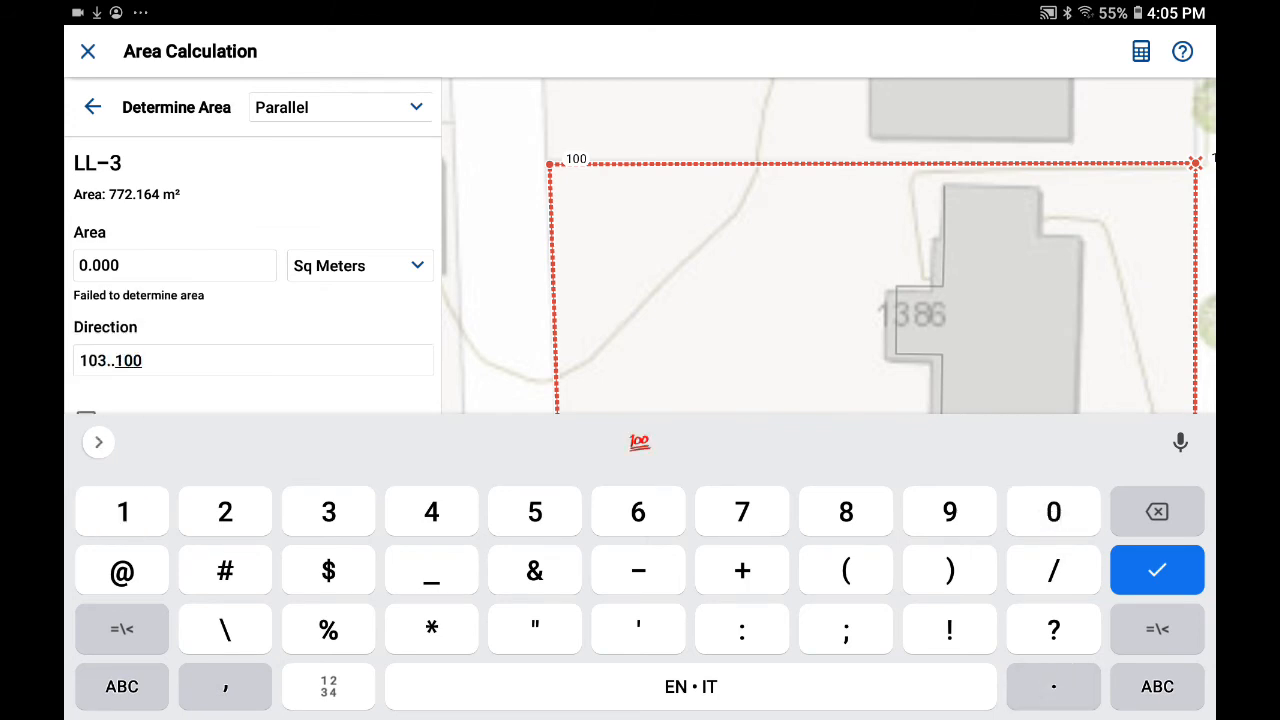
left_click(1157, 570)
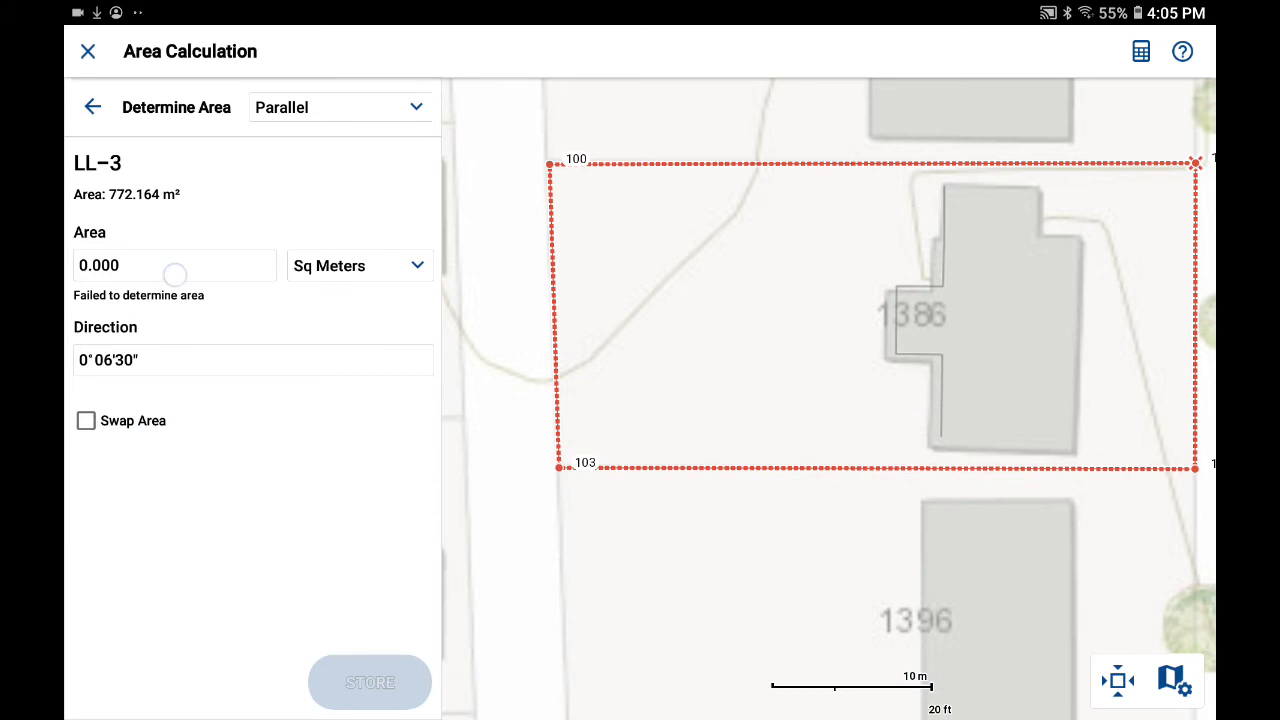
Enter a target area of 350 m², leaving 422.163 m² on the other side.
left_click(175, 265)
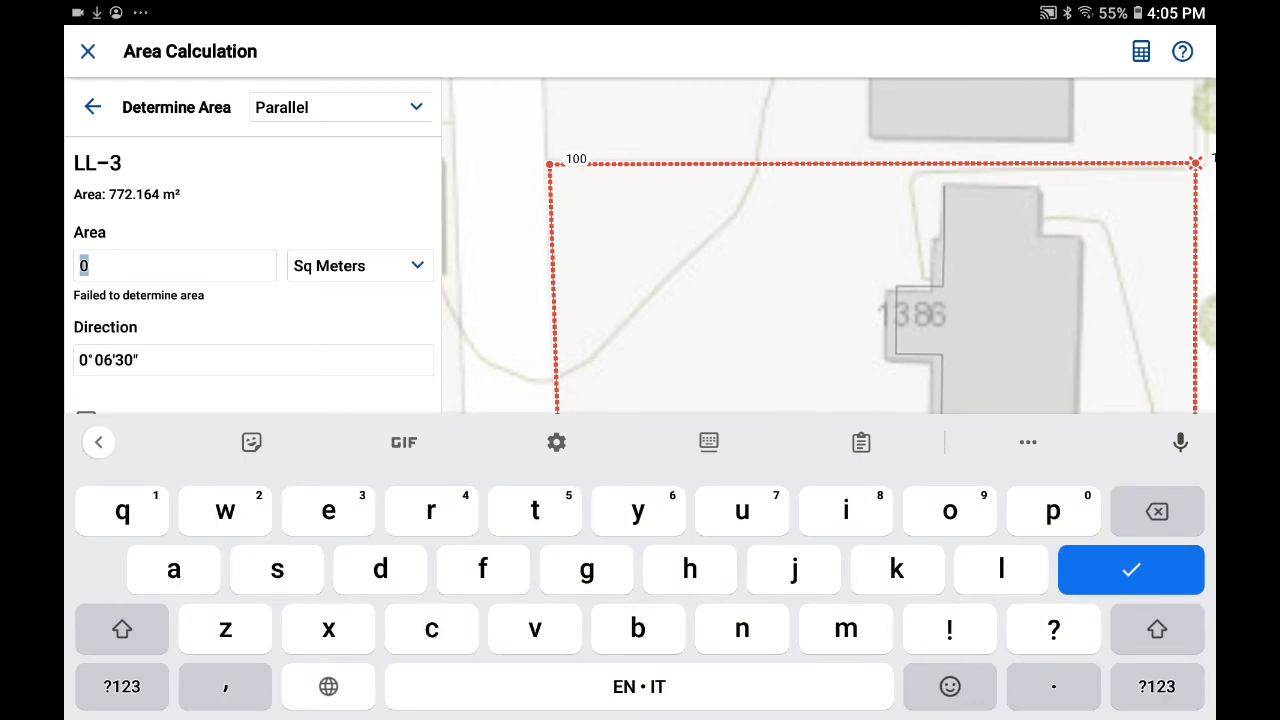
left_click(122, 686)
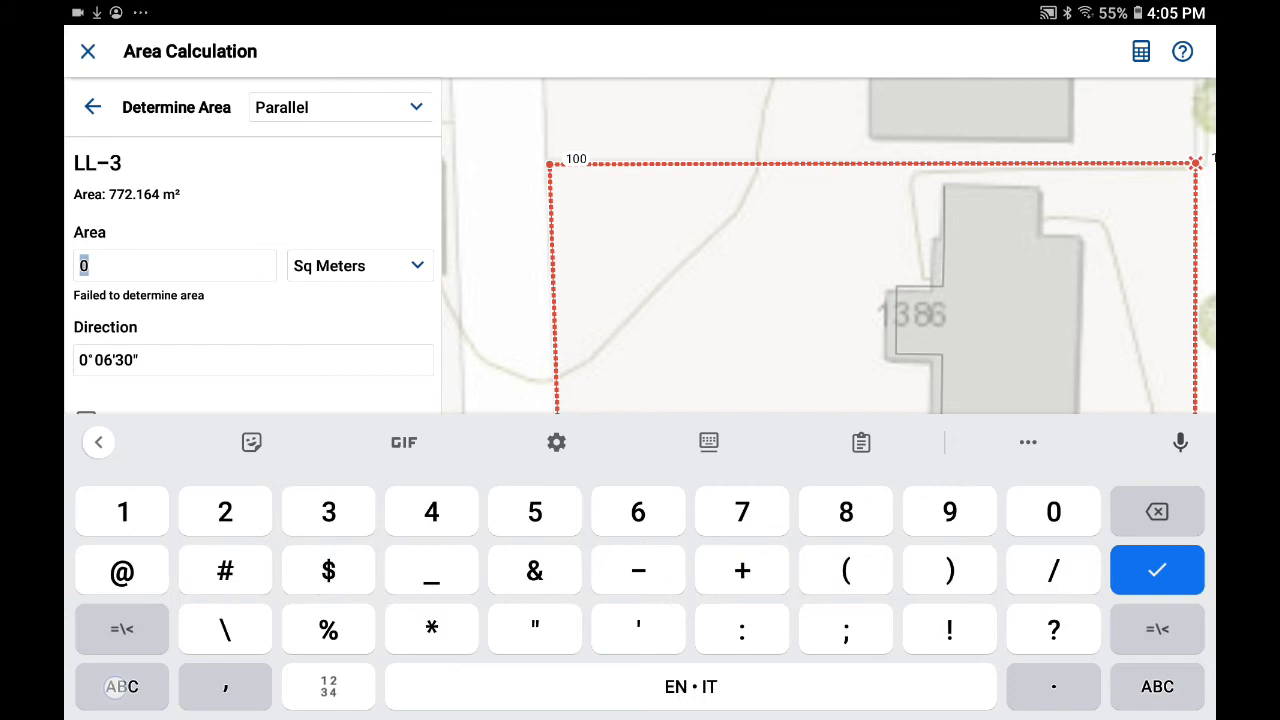
type("25")
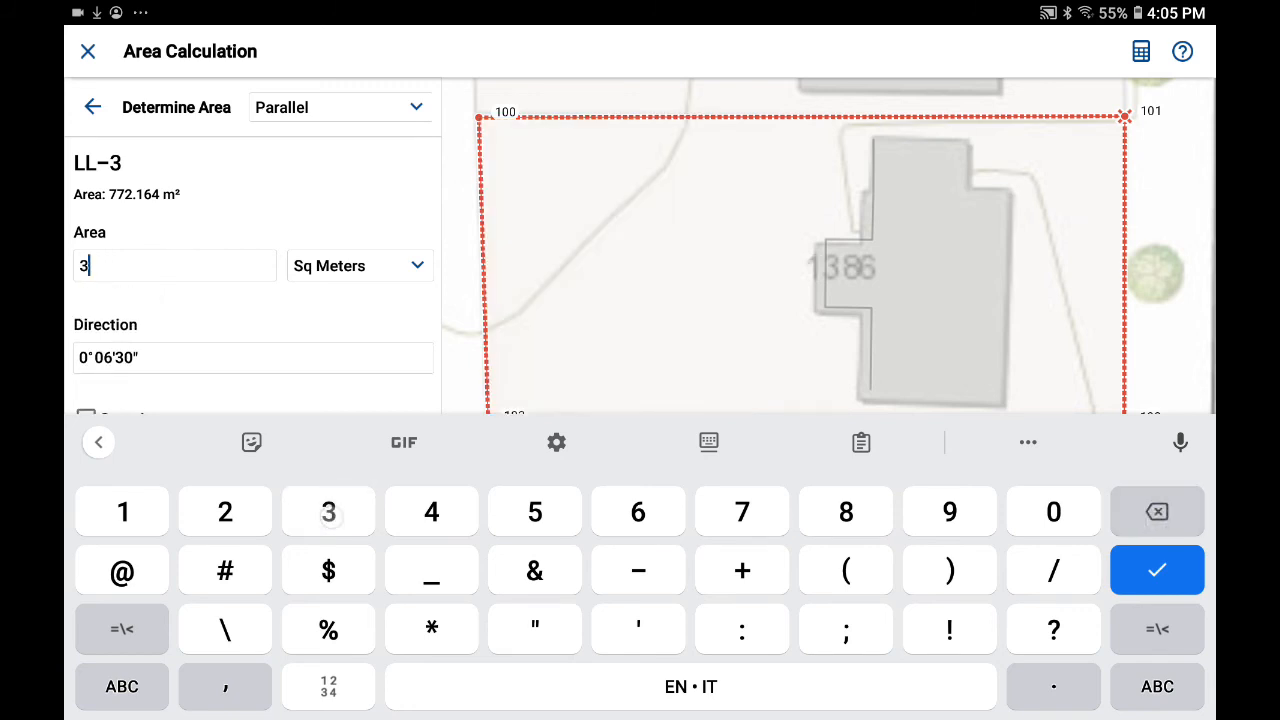
type("50")
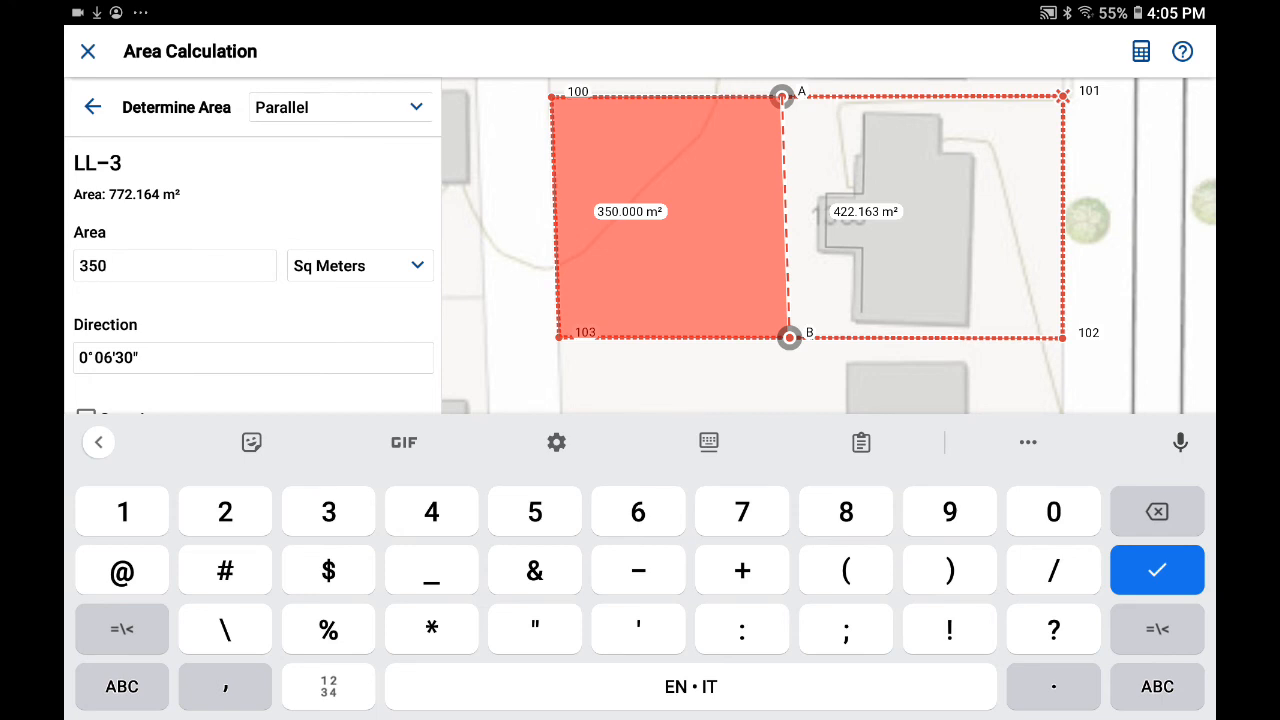
left_click(1156, 570)
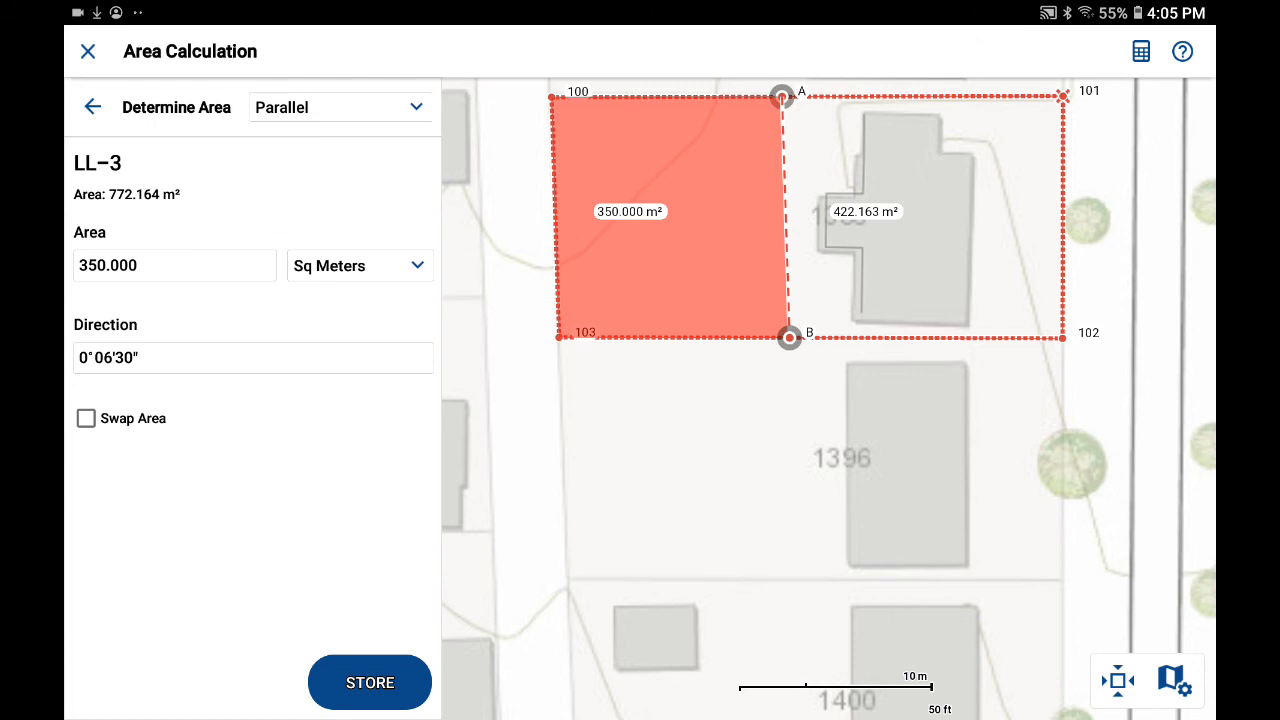
Toggle Swap Area to compare both sides, ending with the 350 m² side shaded.
left_click(85, 418)
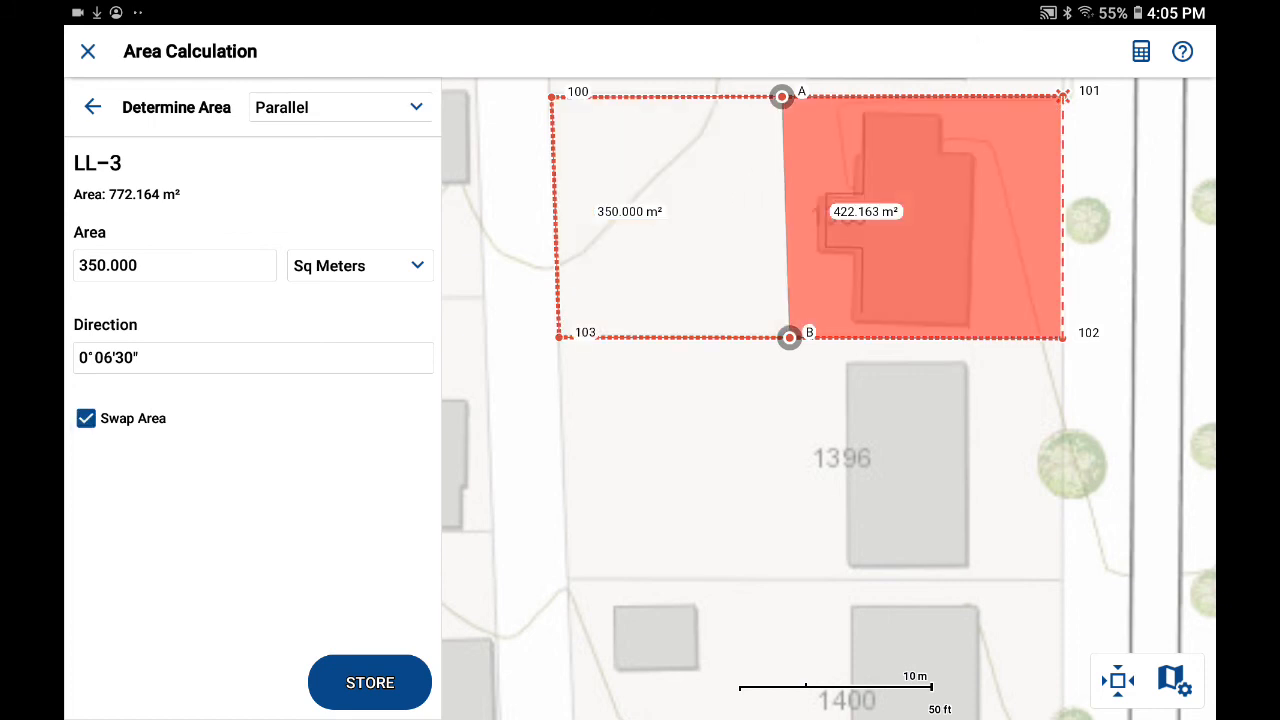
left_click(86, 418)
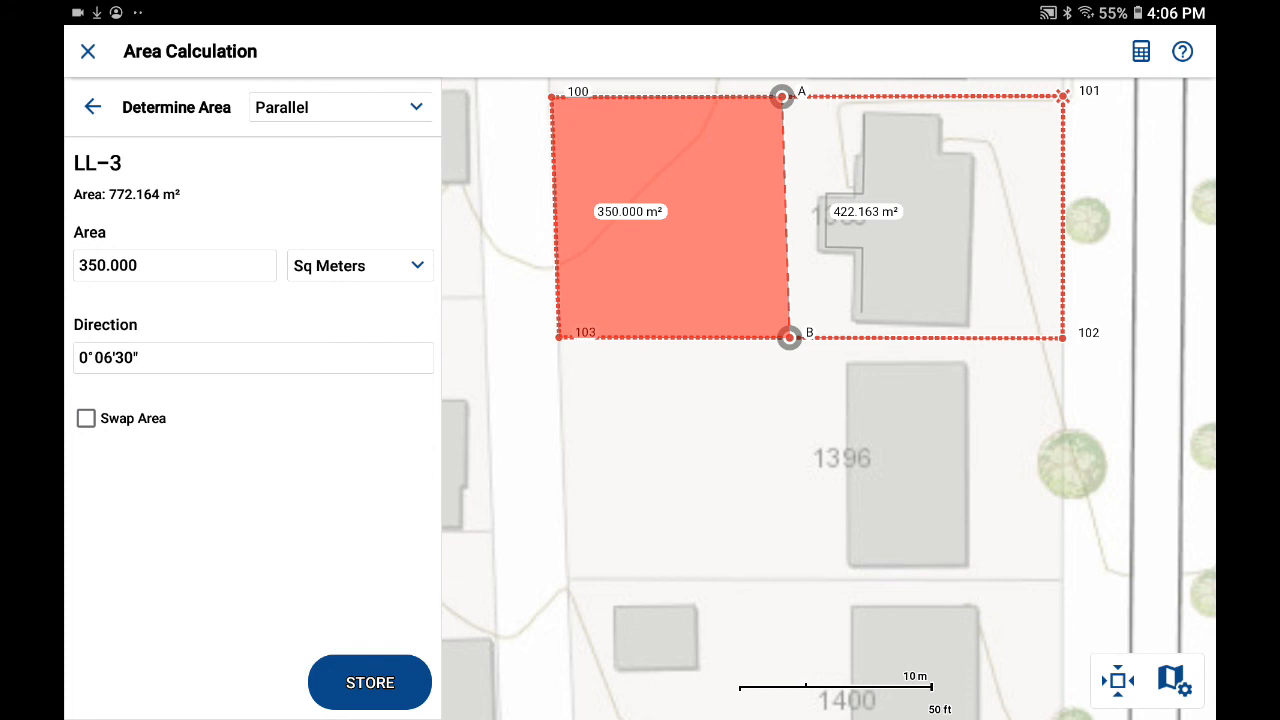
left_click(85, 418)
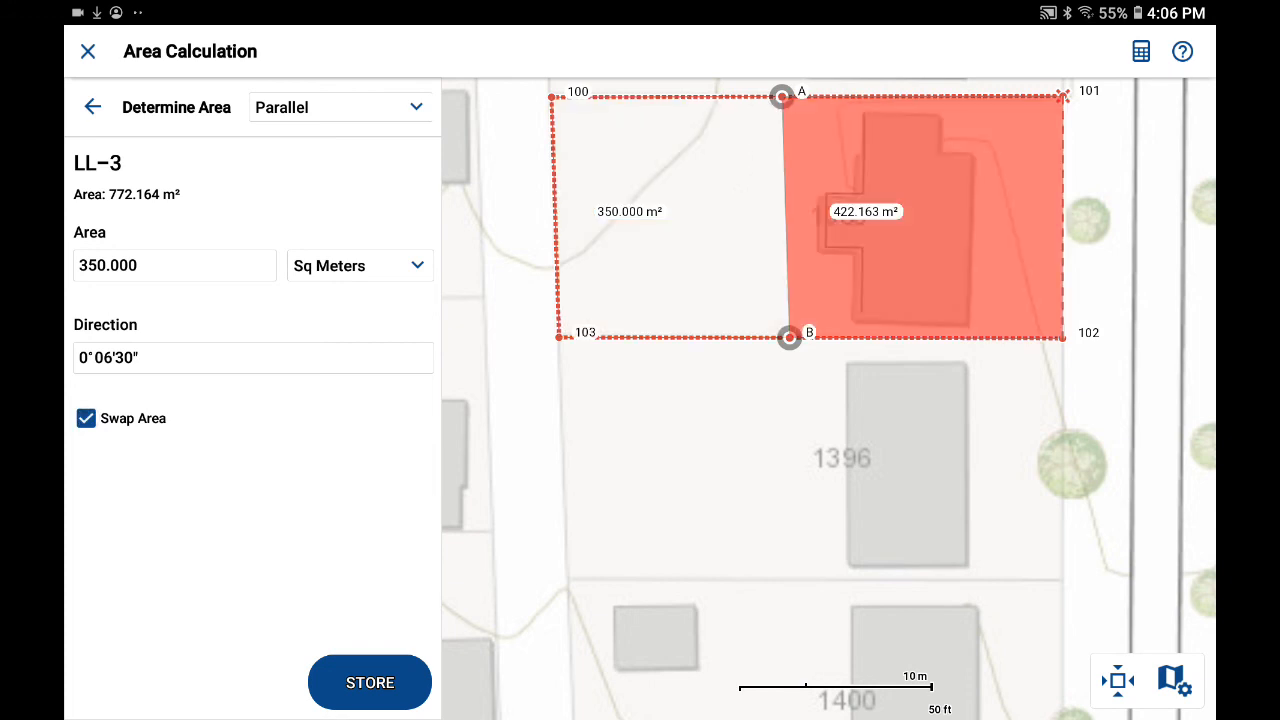
left_click(86, 418)
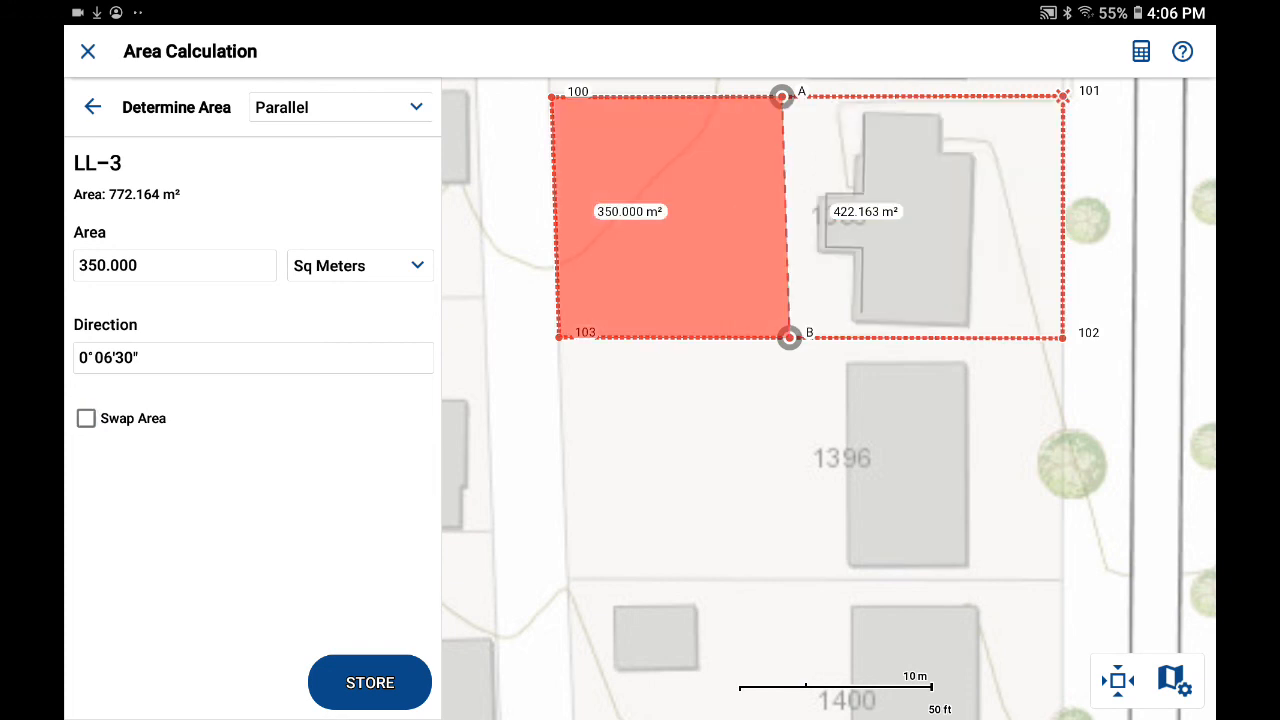
Store the split with new points 1007 and 1008 and close Area Calculation.
left_click(371, 682)
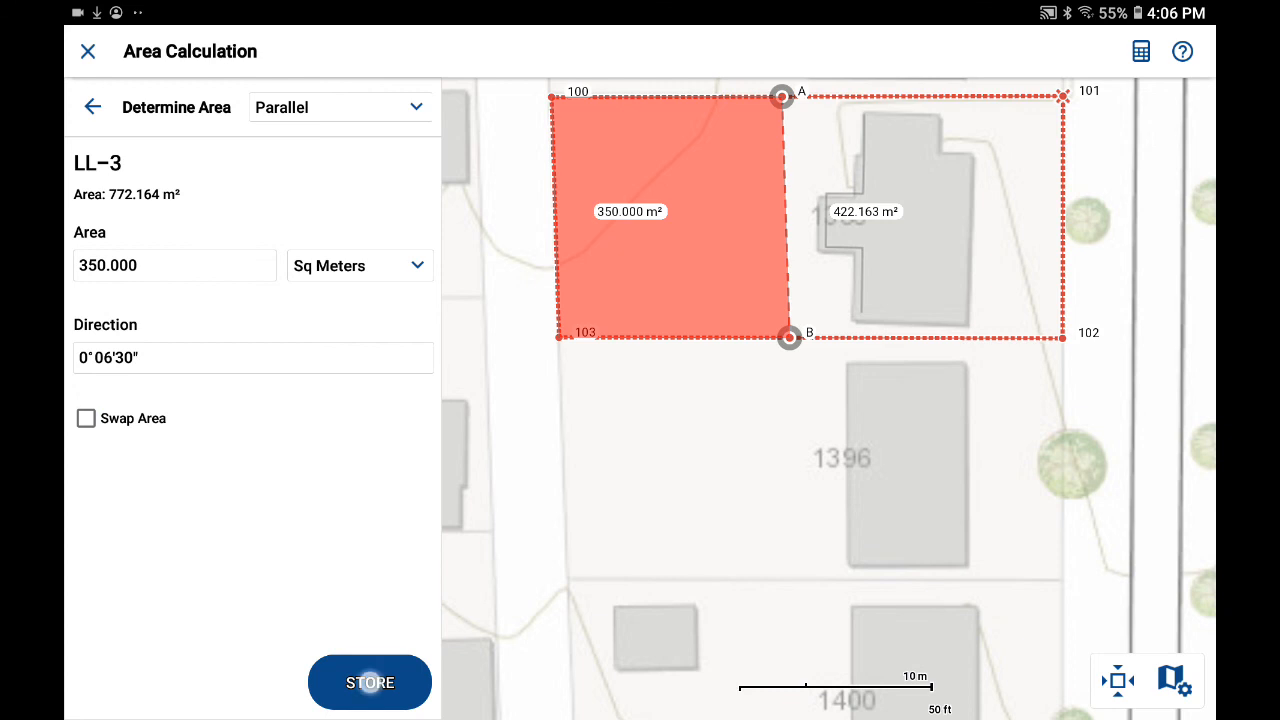
left_click(370, 682)
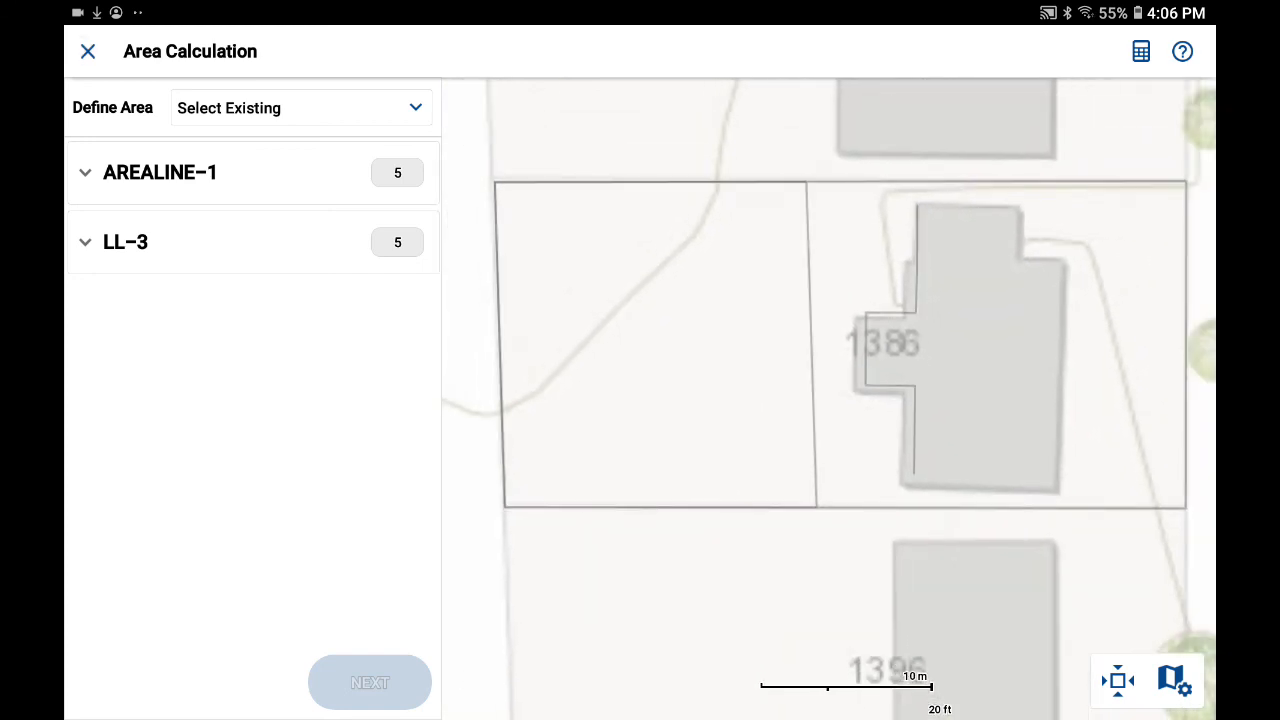
left_click(88, 51)
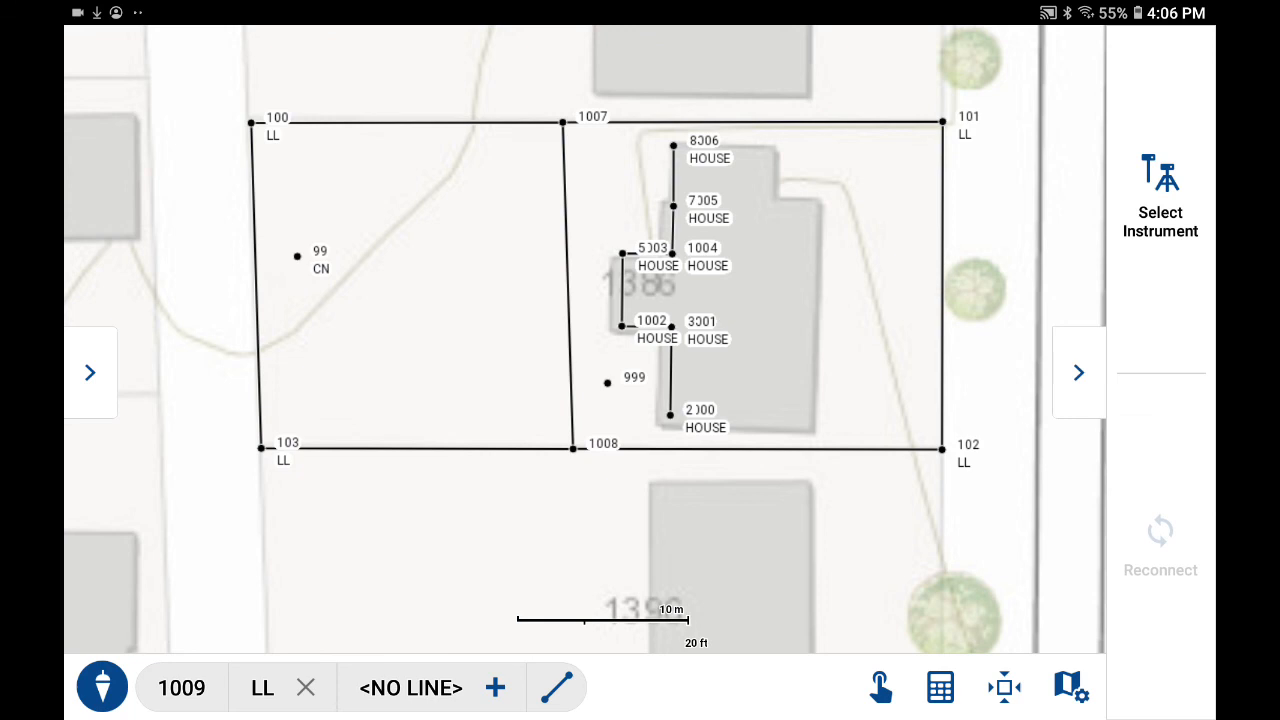